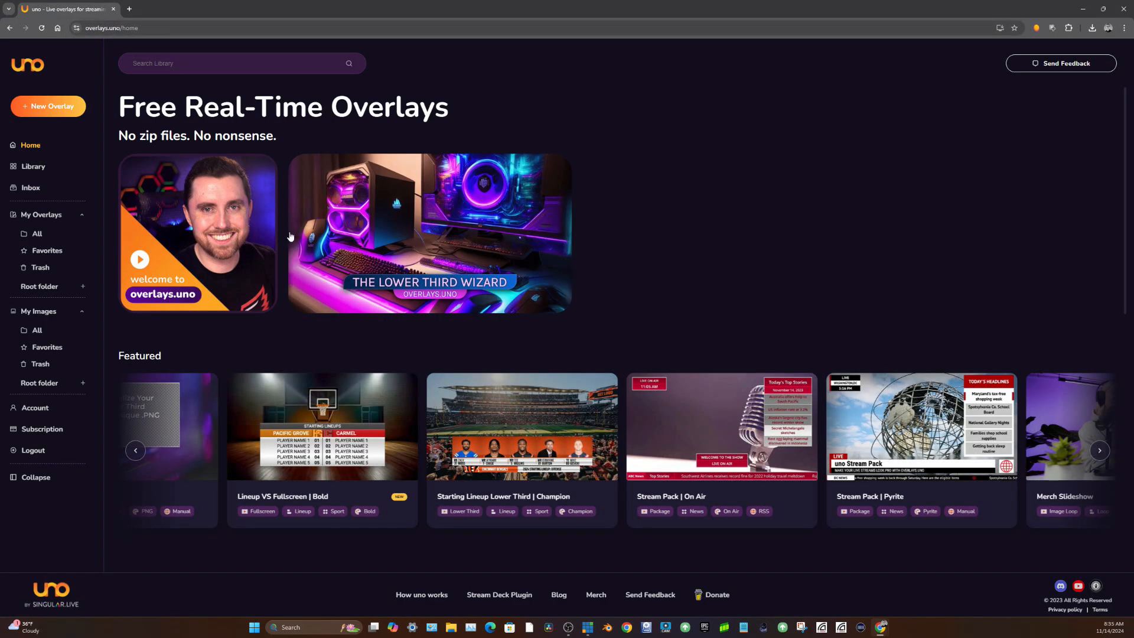
mouse_move(121, 210)
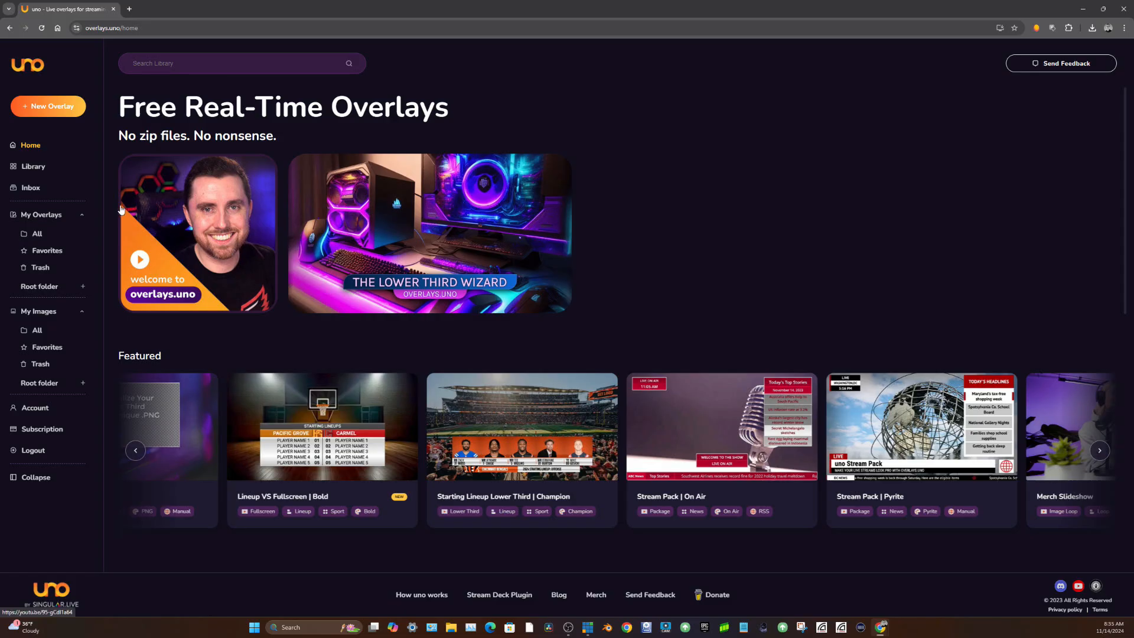
Step: Filter the overlays.uno library to show only Sport category overlays
click(33, 166)
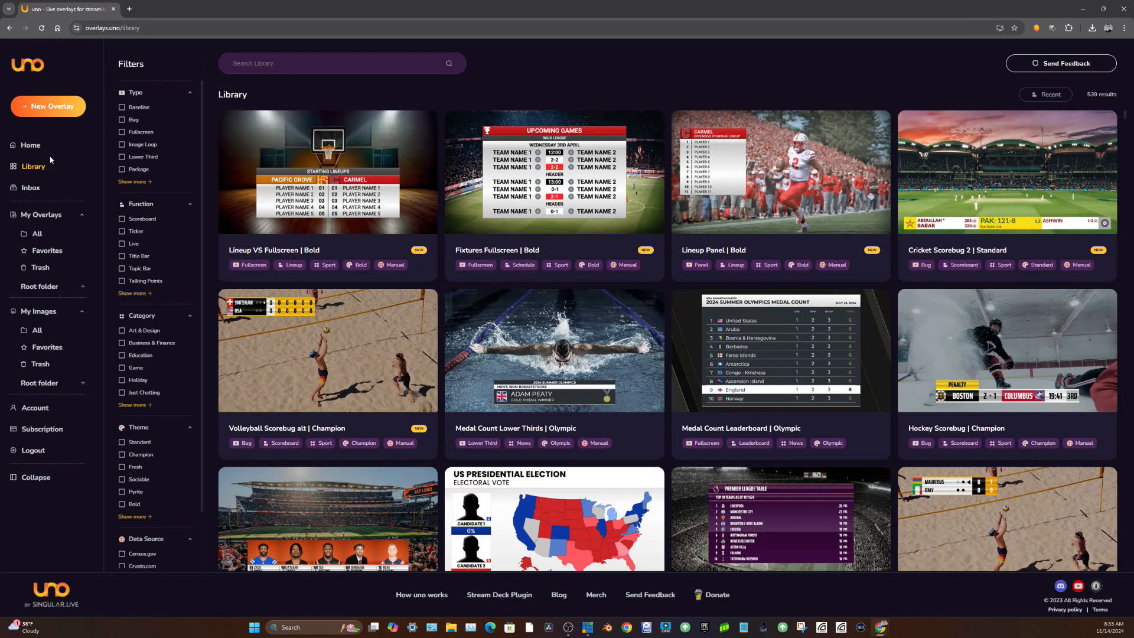
click(135, 293)
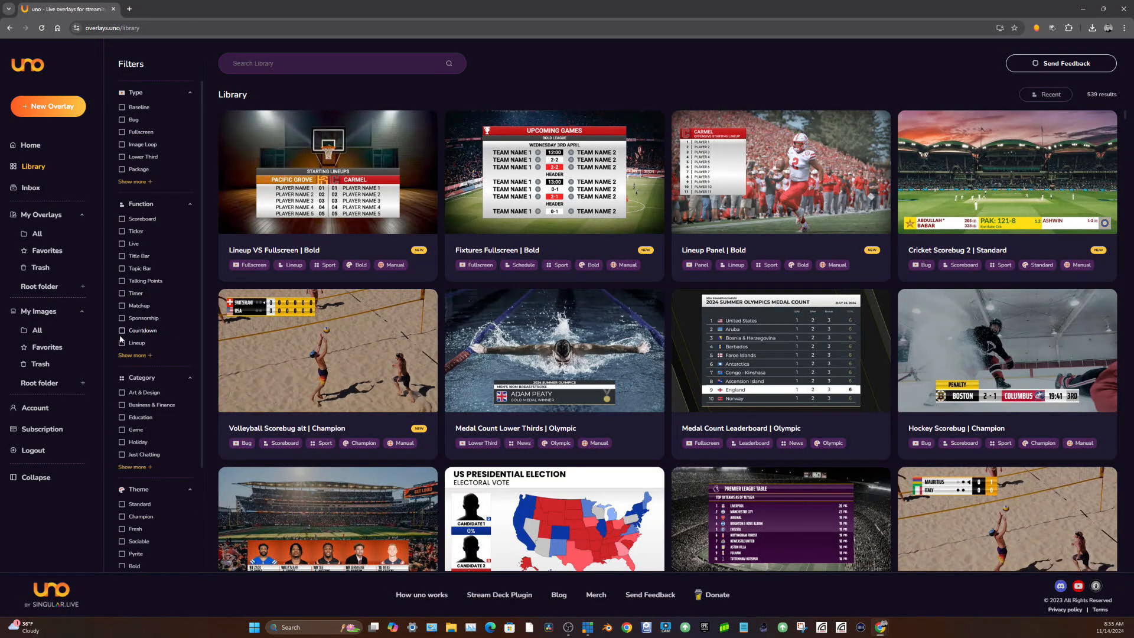
click(133, 467)
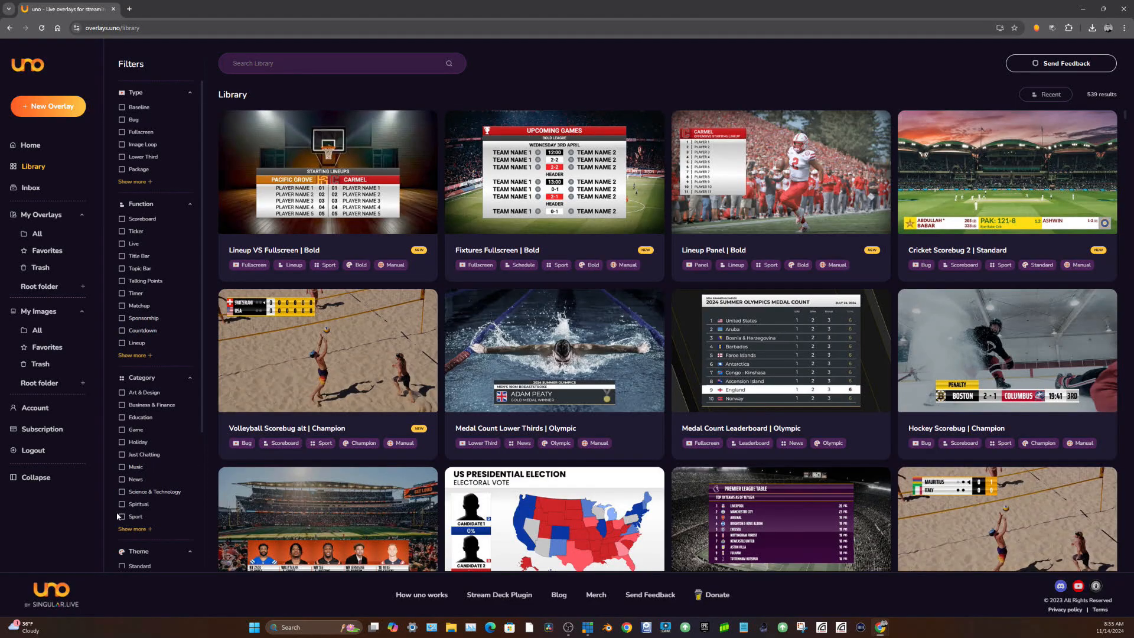
click(122, 516)
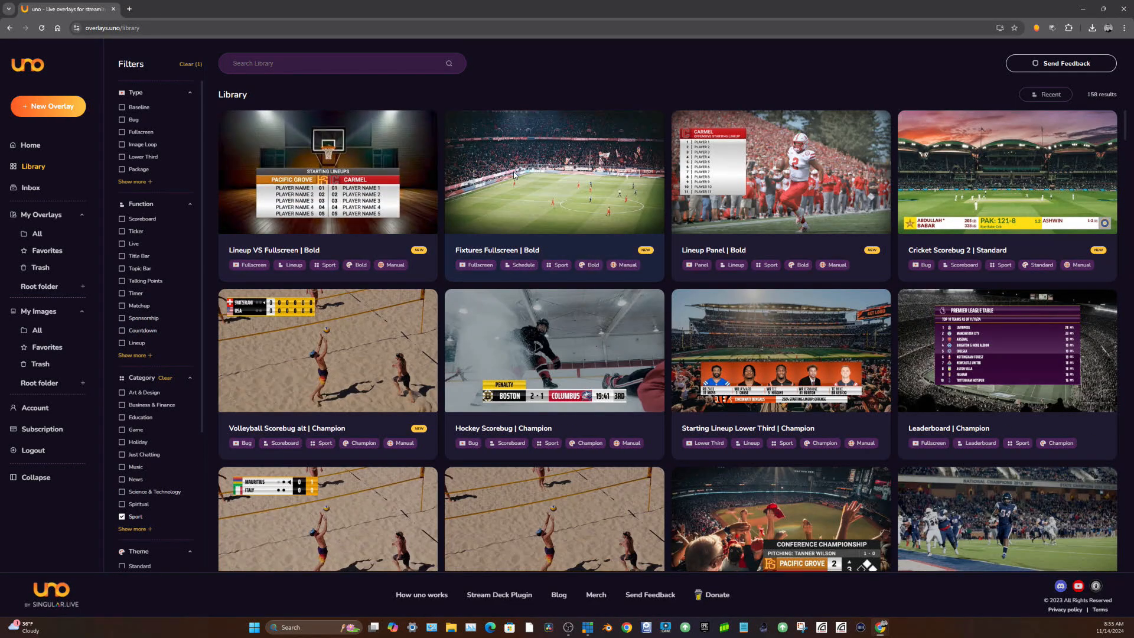
Step: Add the Starting Lineup Lower Third | Champion overlay to My Overlays
scroll(down, 3)
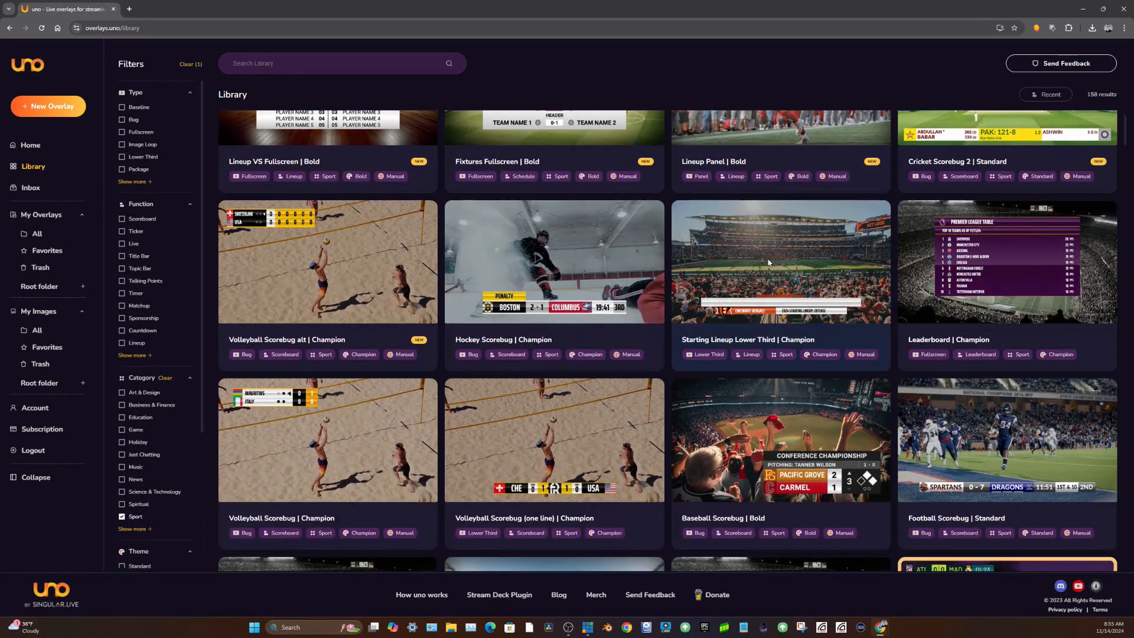
click(781, 262)
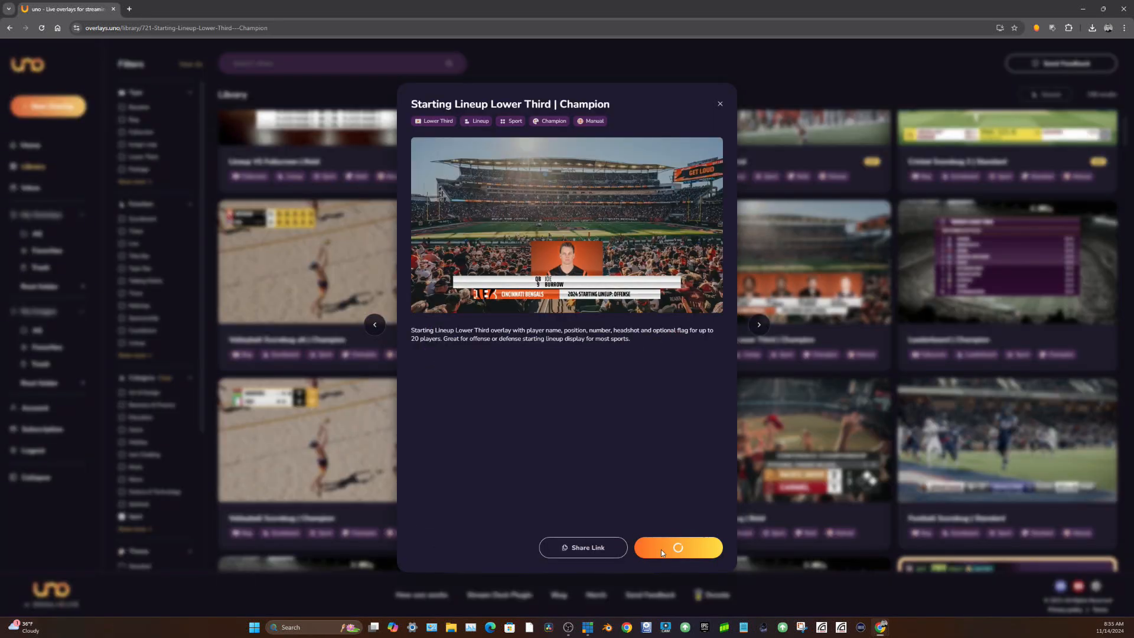
click(677, 547)
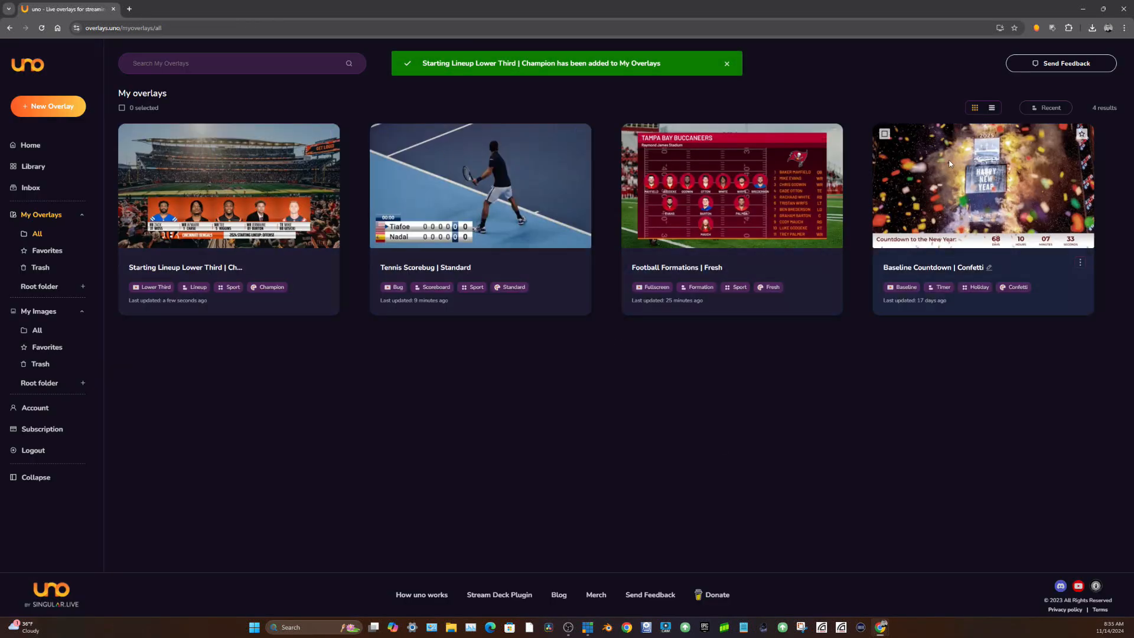
mouse_move(436, 180)
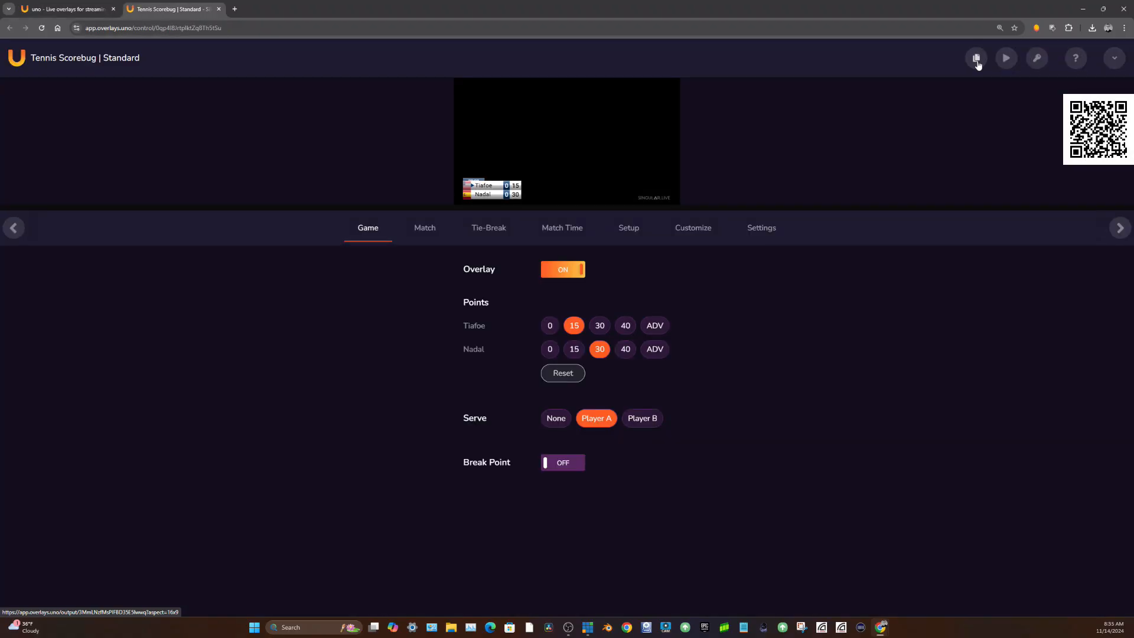
mouse_move(976, 58)
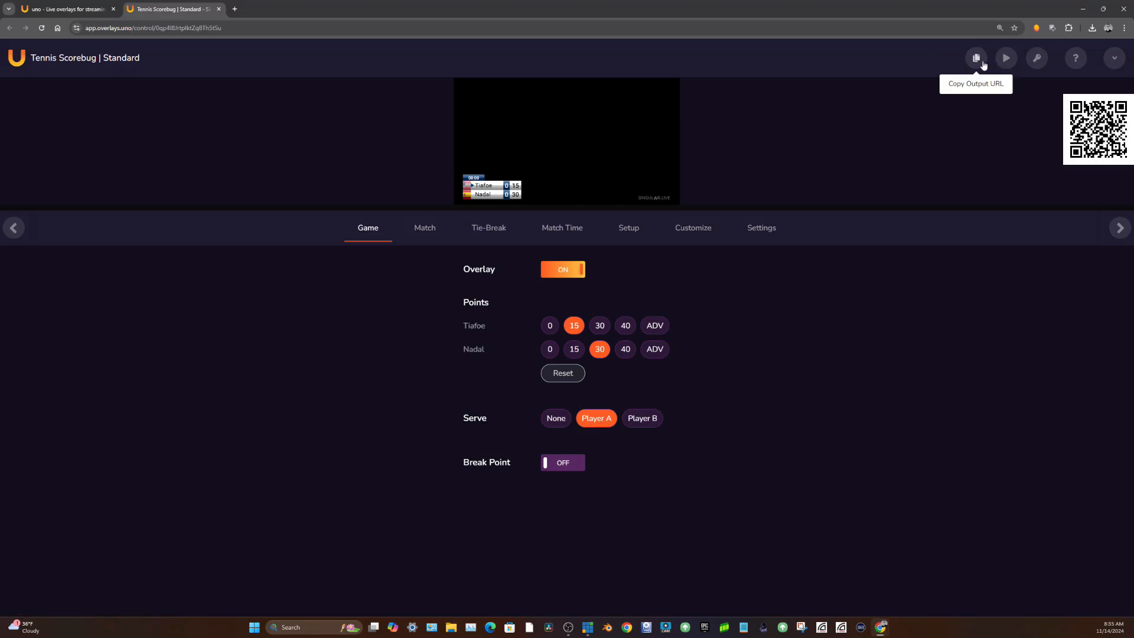
Step: Copy the Tennis Scorebug | Standard output URL and switch to OBS Studio
click(977, 58)
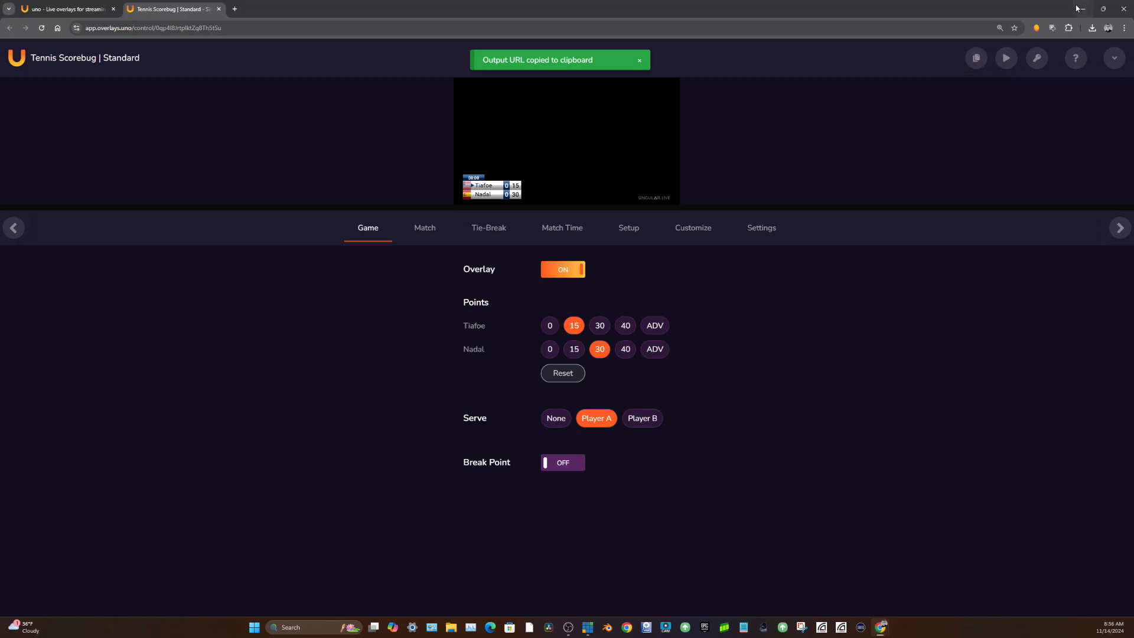
mouse_move(647, 627)
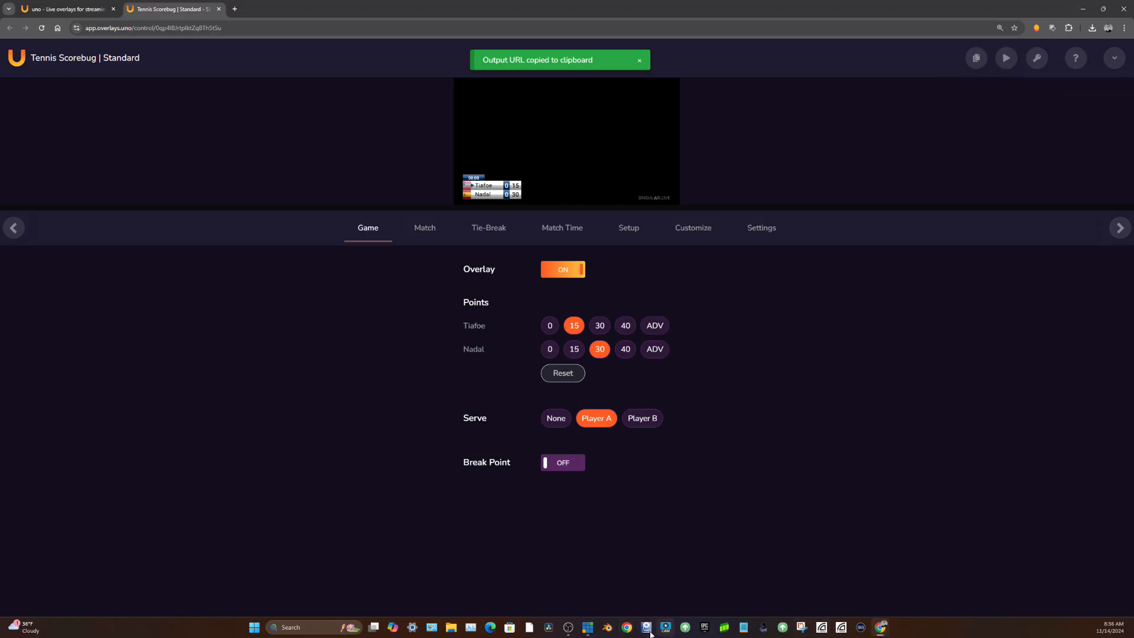
click(663, 627)
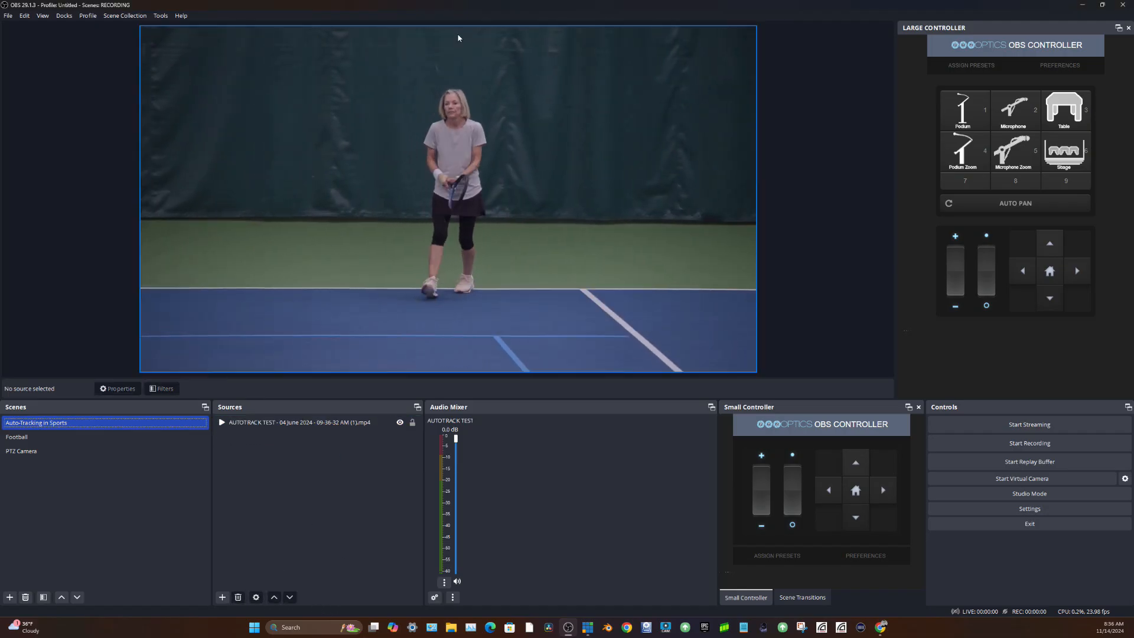
Step: Add a browser source named Scoreboard using the copied scorebug output URL
click(222, 596)
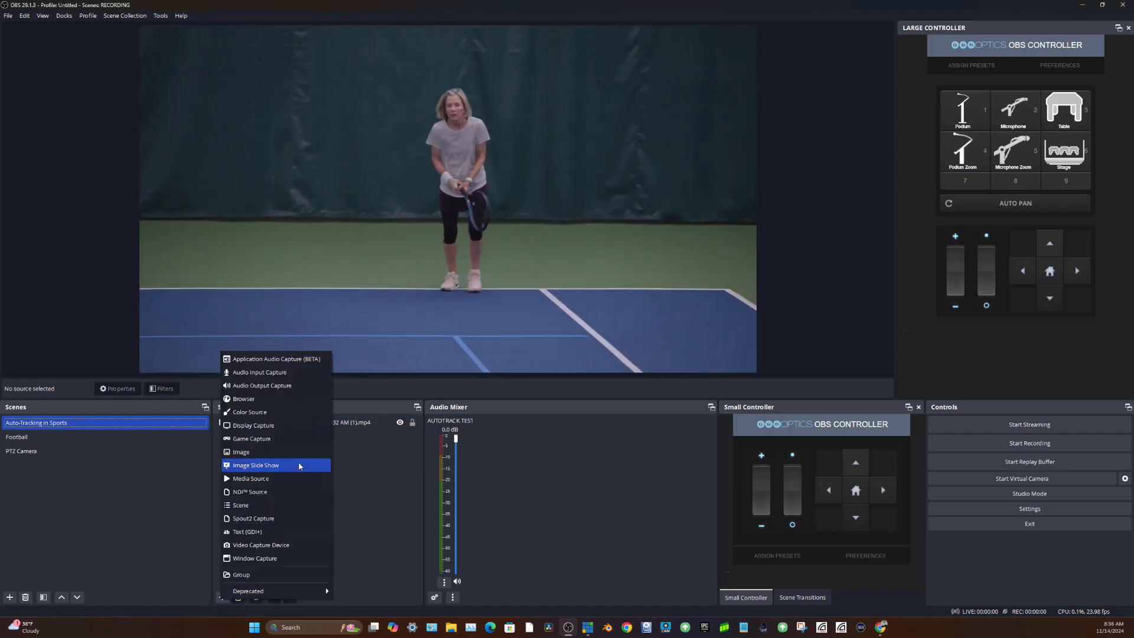
click(243, 398)
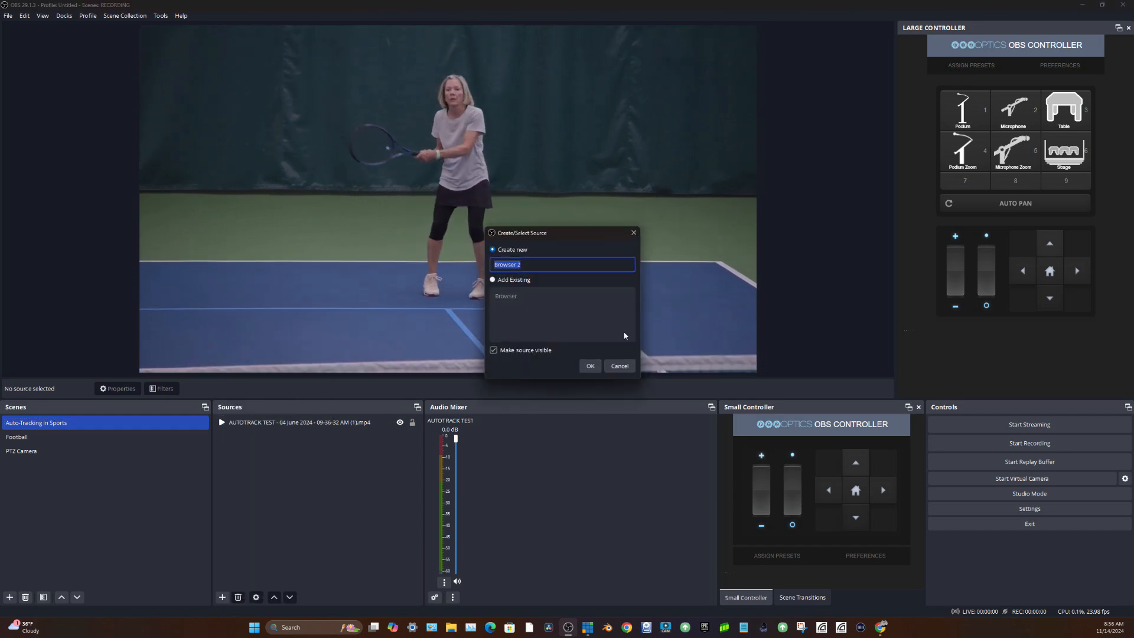
text(Scoreboard)
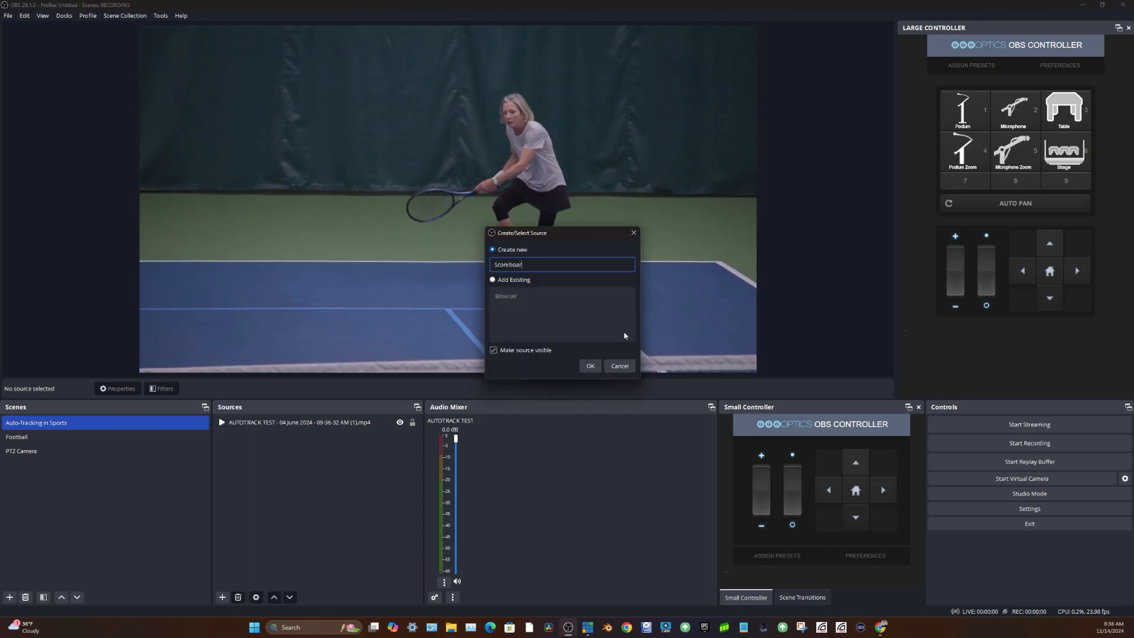
click(590, 365)
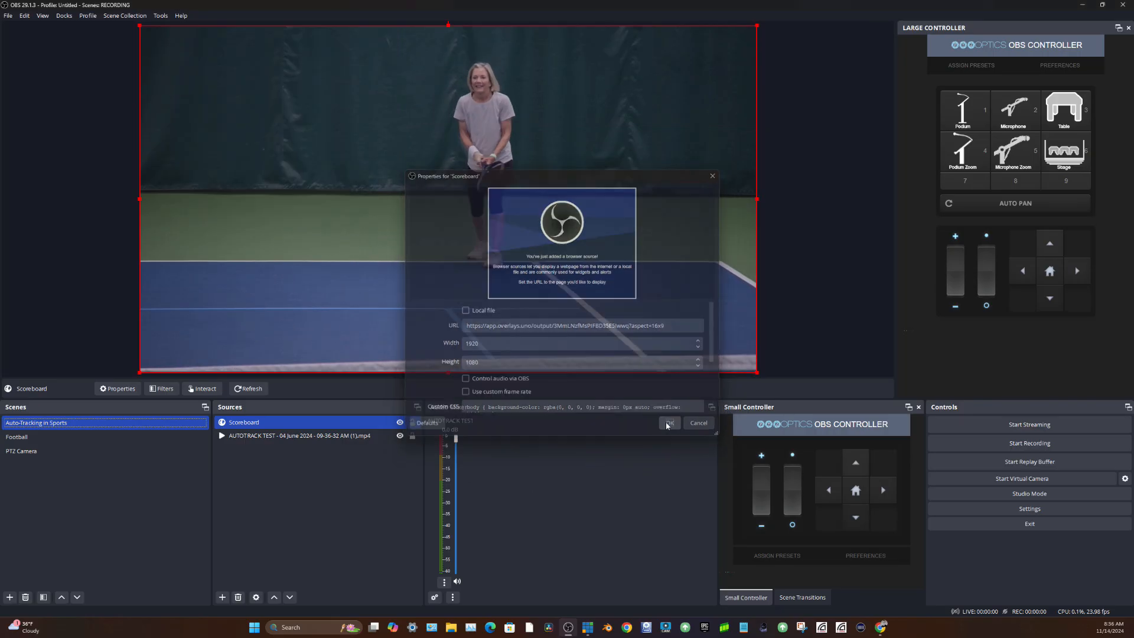
click(669, 423)
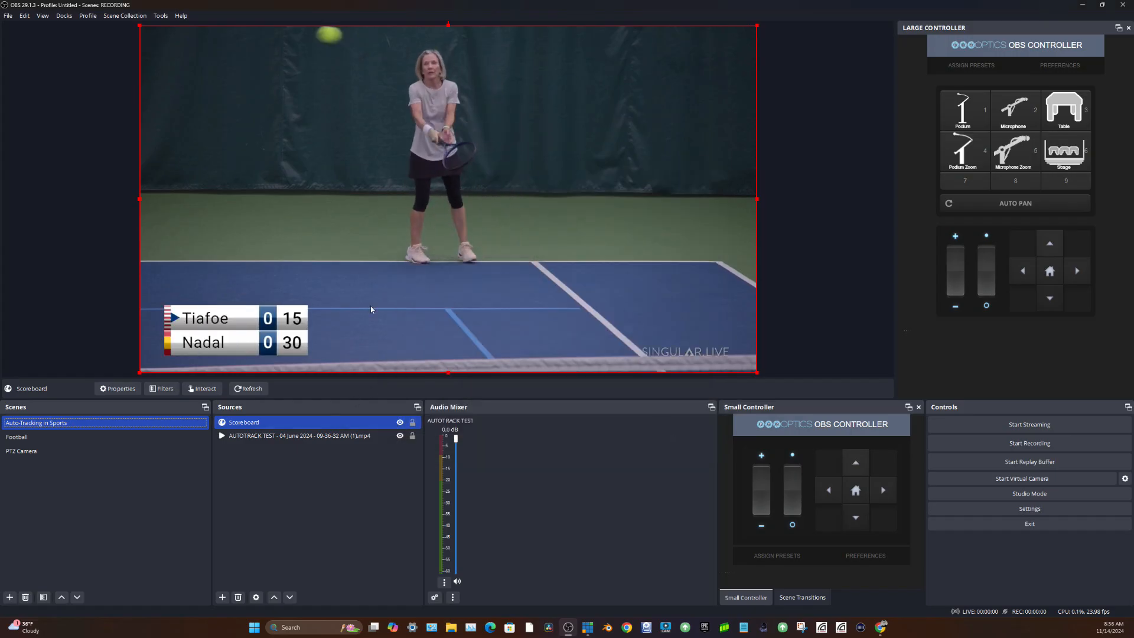